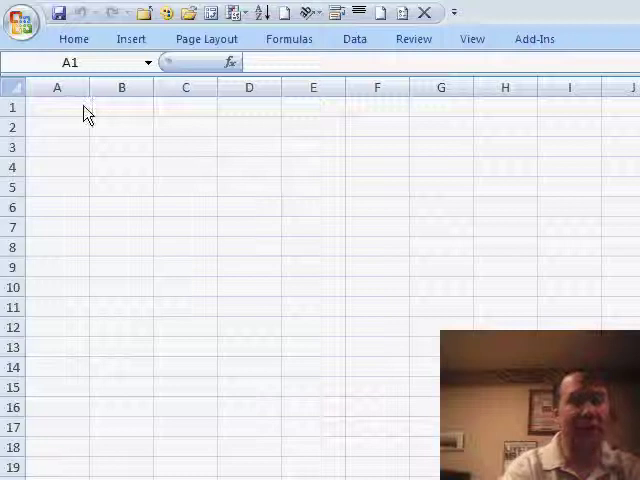
Enter 0 in cell A1 as the first Fibonacci number.
left_click(56, 108)
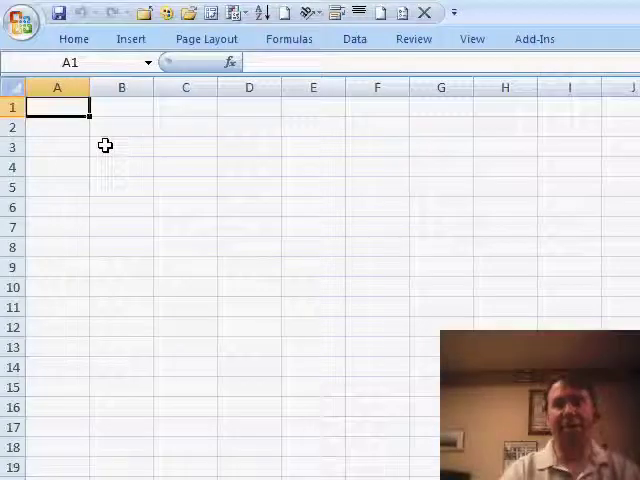
type("0")
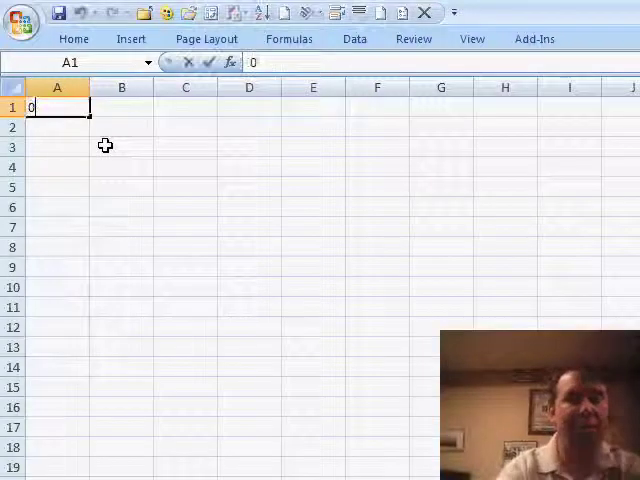
key("Return")
type("1")
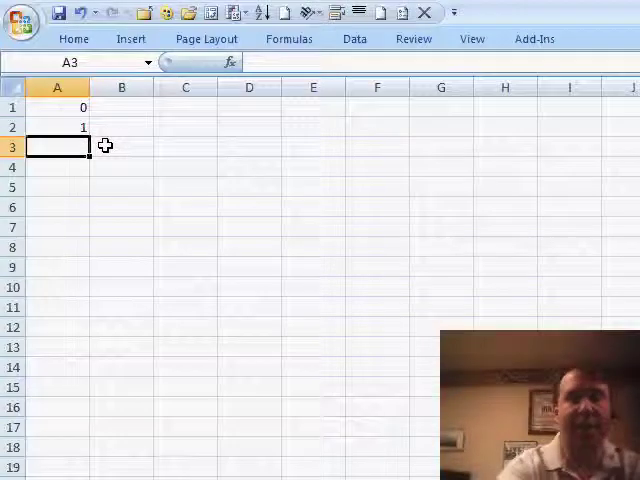
Enter the formula =A2+A1 in cell A3 so it shows 1.
type("=A2")
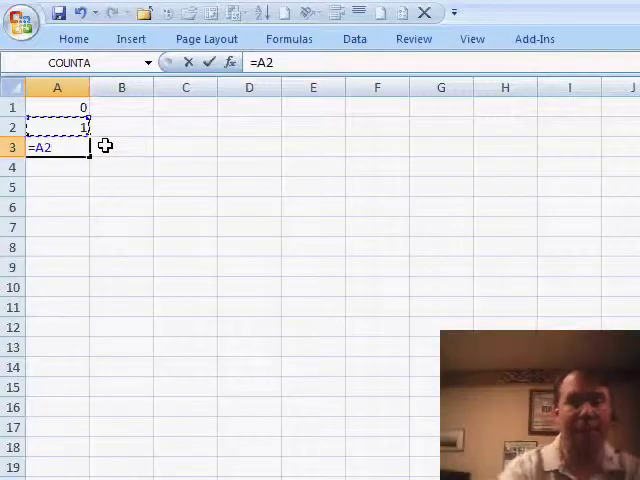
type("+A1")
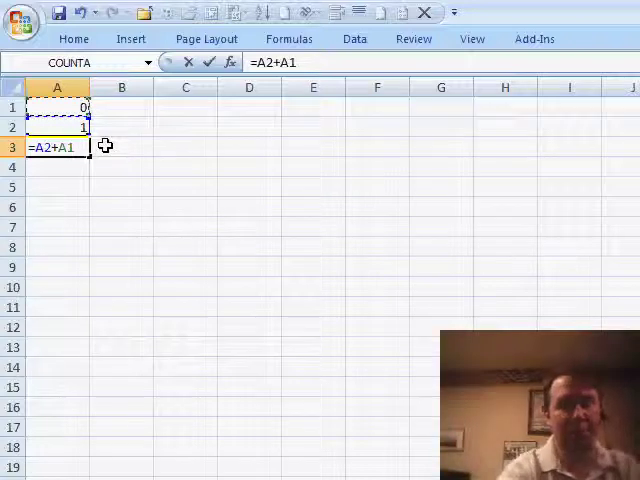
key("Return")
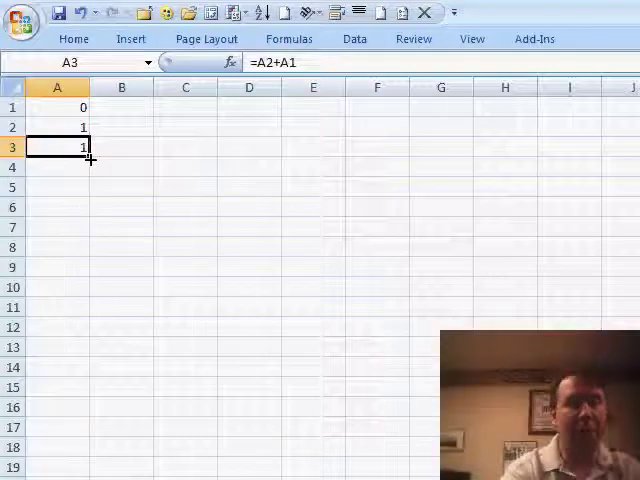
Fill the formula down column A to reach 196418 in row 28.
scroll("down", 3)
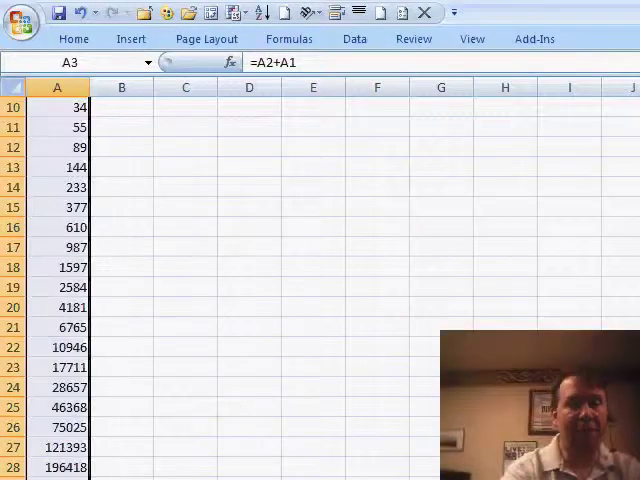